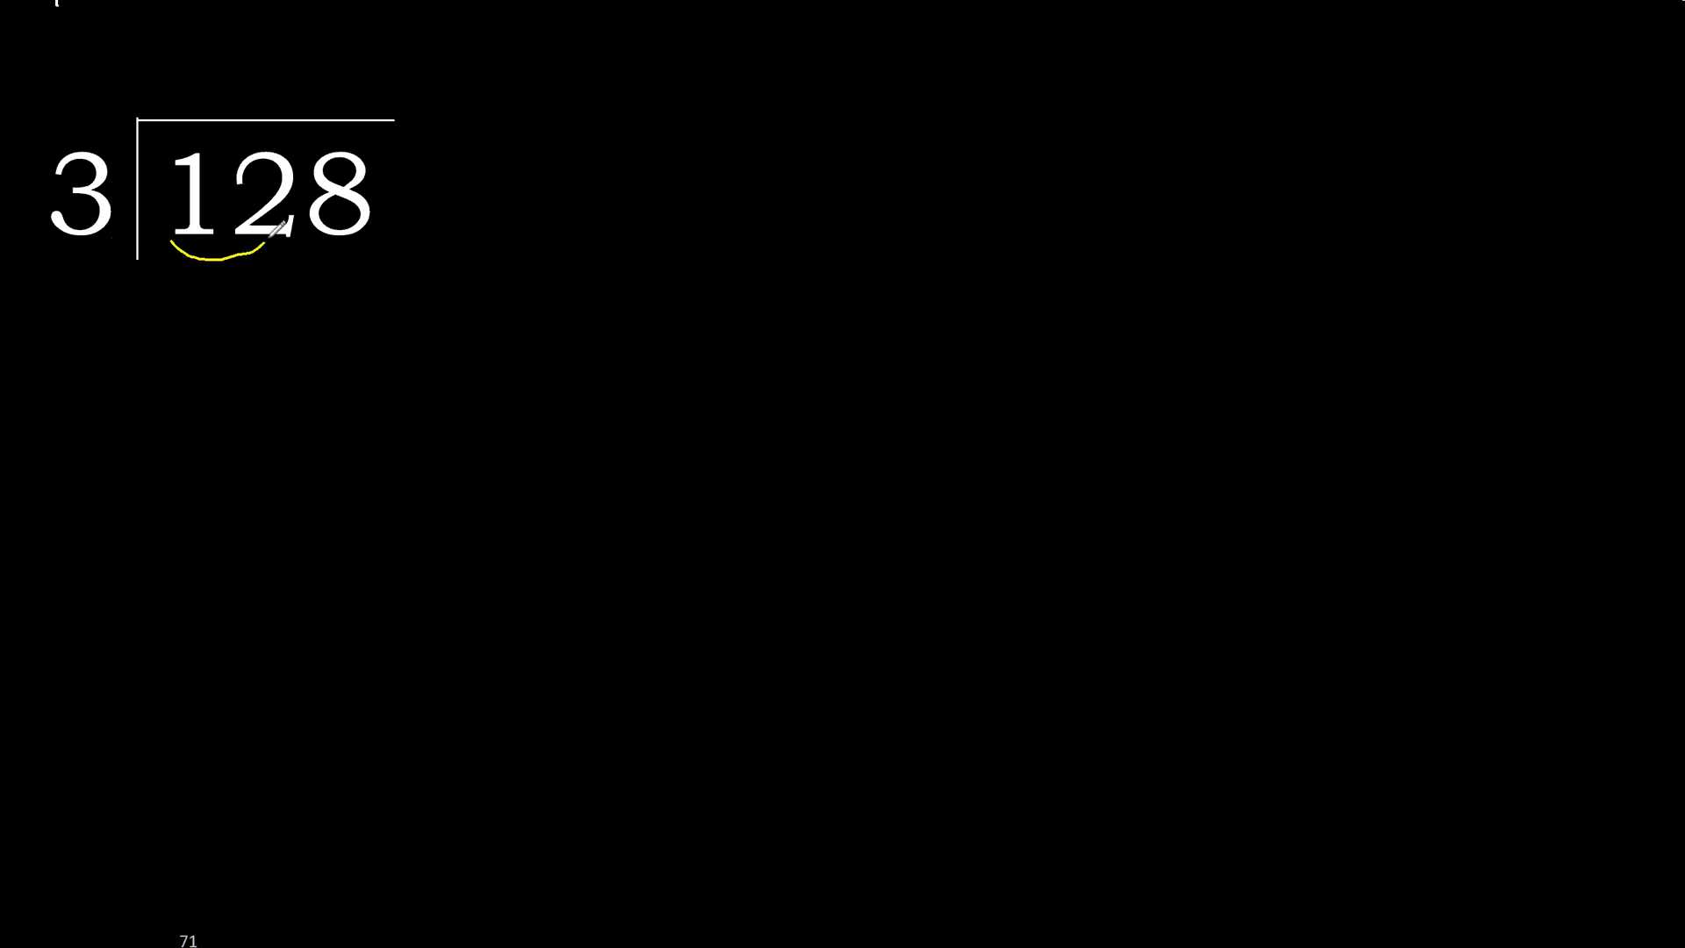
Step: Draw a yellow curve under the digits 12 of the dividend 128
{"action": "left_click_drag", "start_coordinate": [269, 227], "coordinate": [81, 274]}
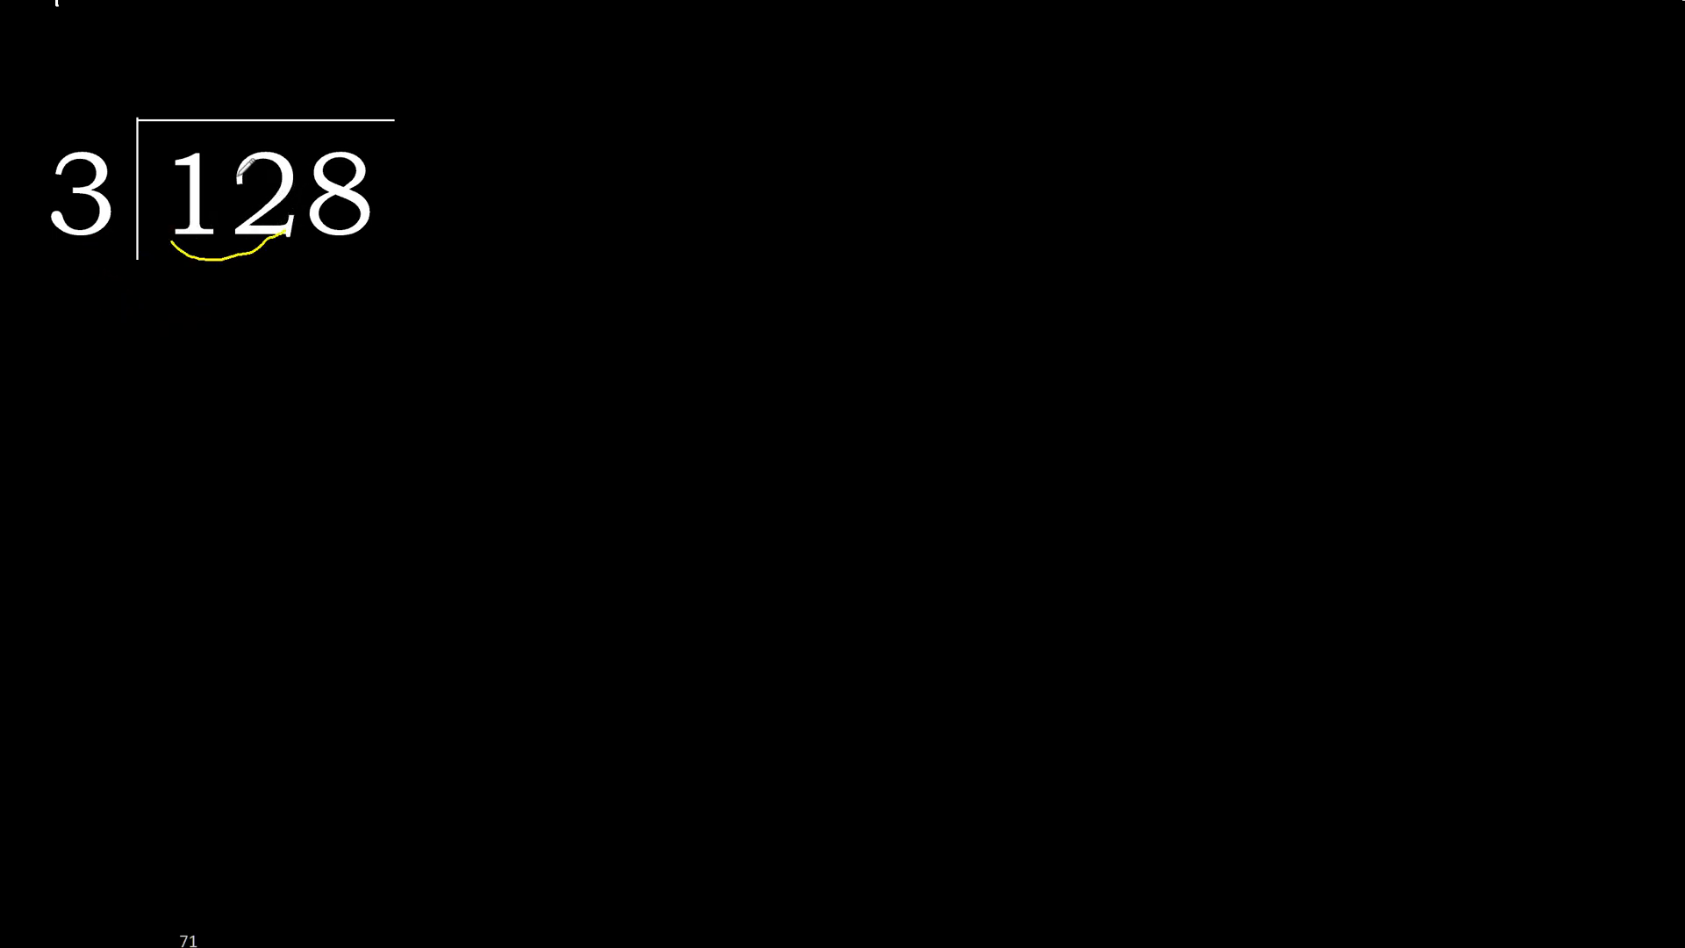
{"action": "left_click_drag", "start_coordinate": [141, 209], "coordinate": [252, 96]}
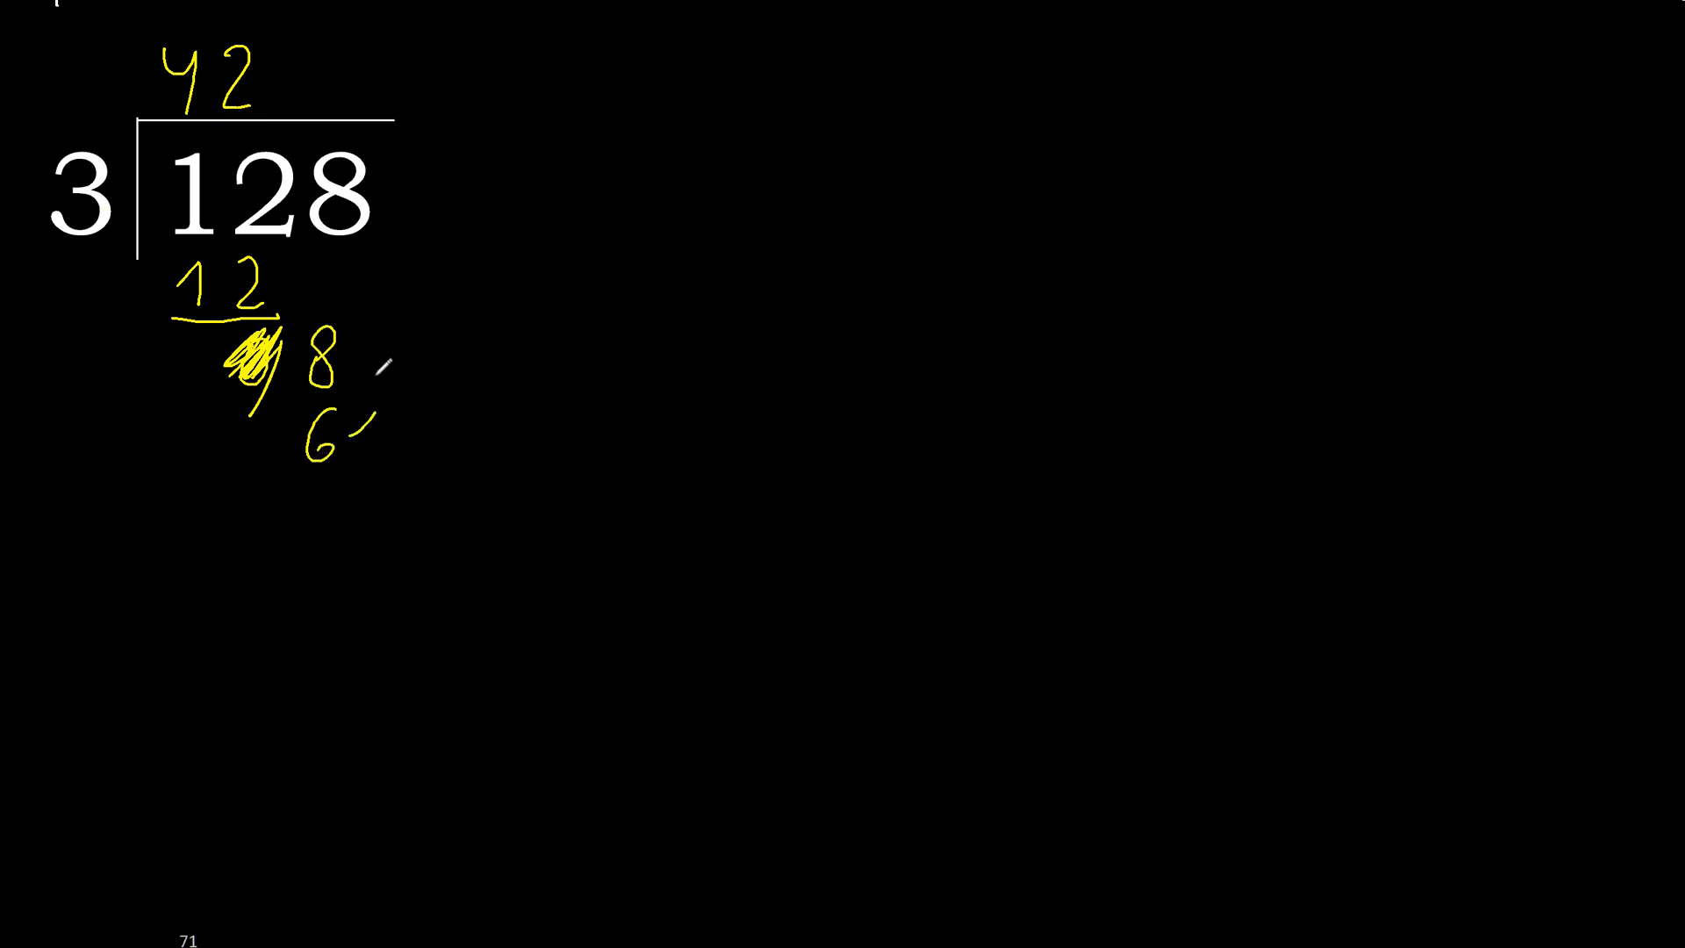
Step: Draw the subtraction line under the 6 beneath the brought-down 8
{"action": "left_click_drag", "start_coordinate": [381, 354], "coordinate": [323, 484]}
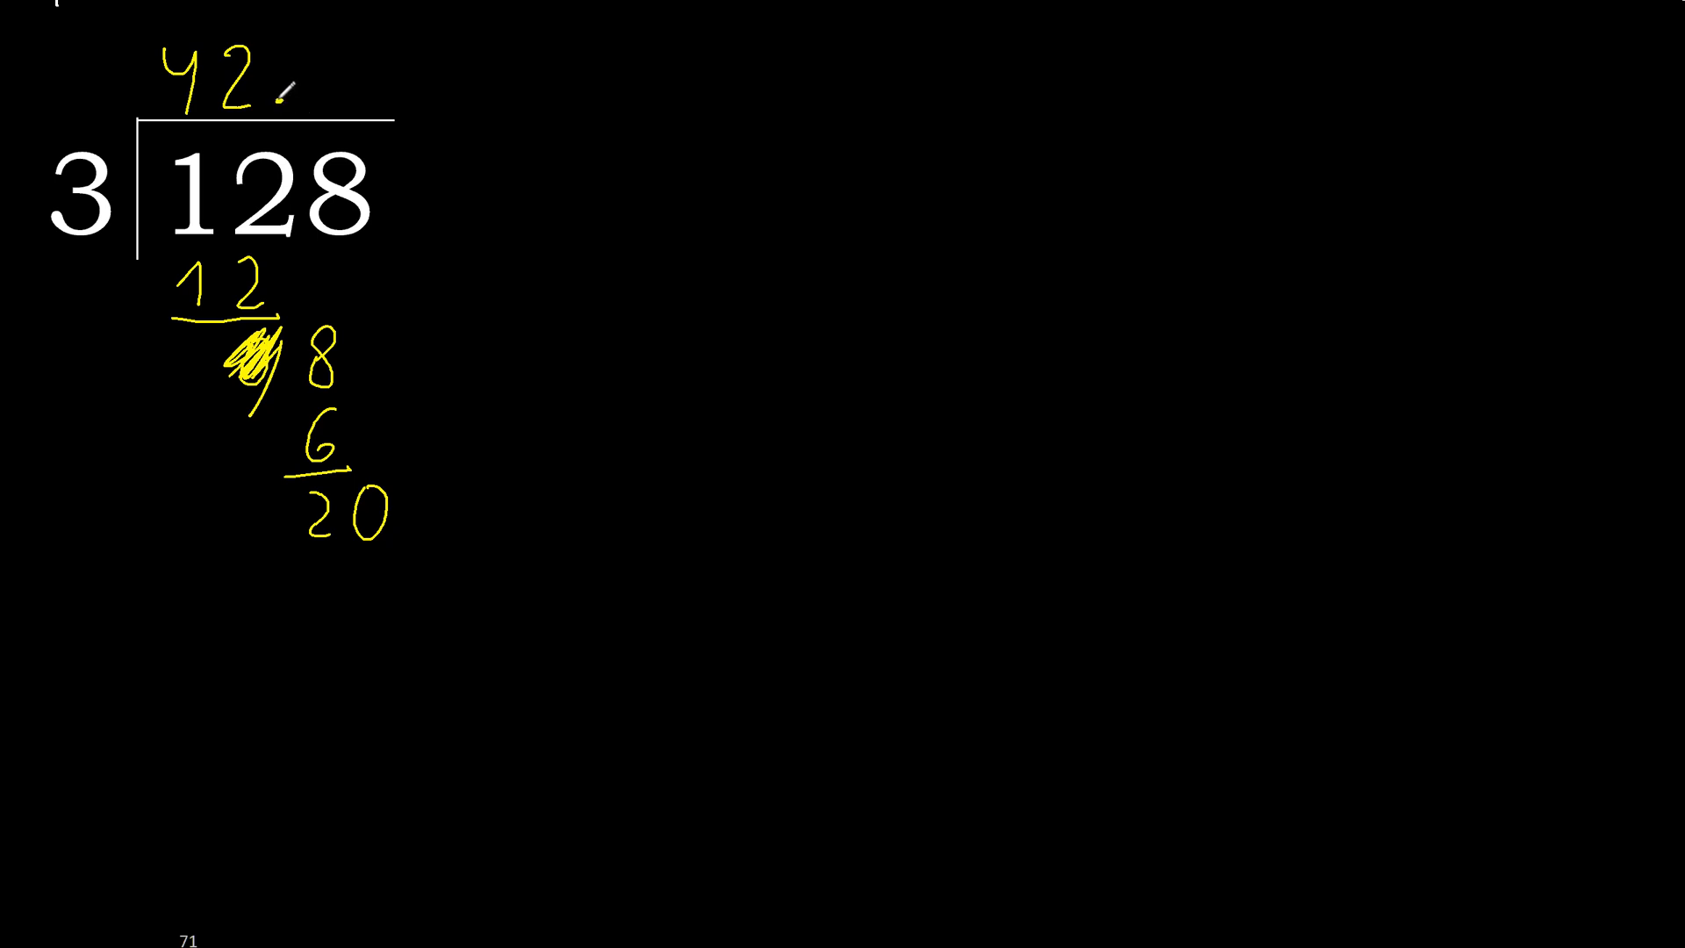
Step: Mark the decimal point after 42, write quotient digit 6, and remainder 2 after 20 − 18
{"action": "left_click_drag", "start_coordinate": [284, 86], "coordinate": [370, 505]}
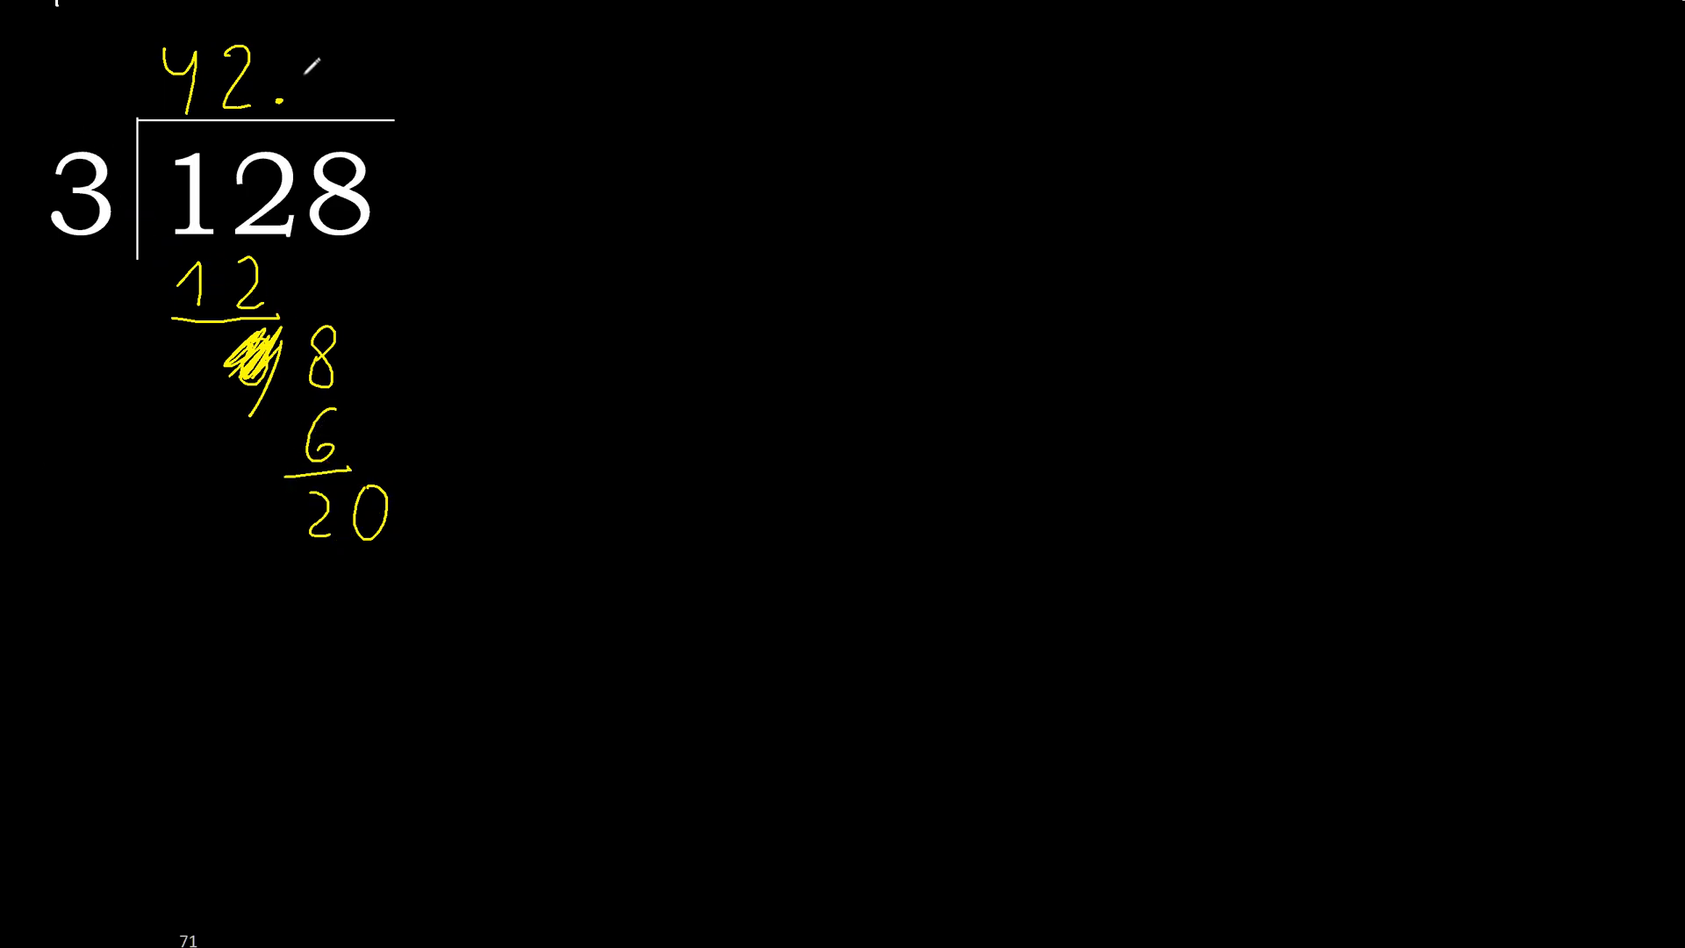
{"action": "type", "text": "6"}
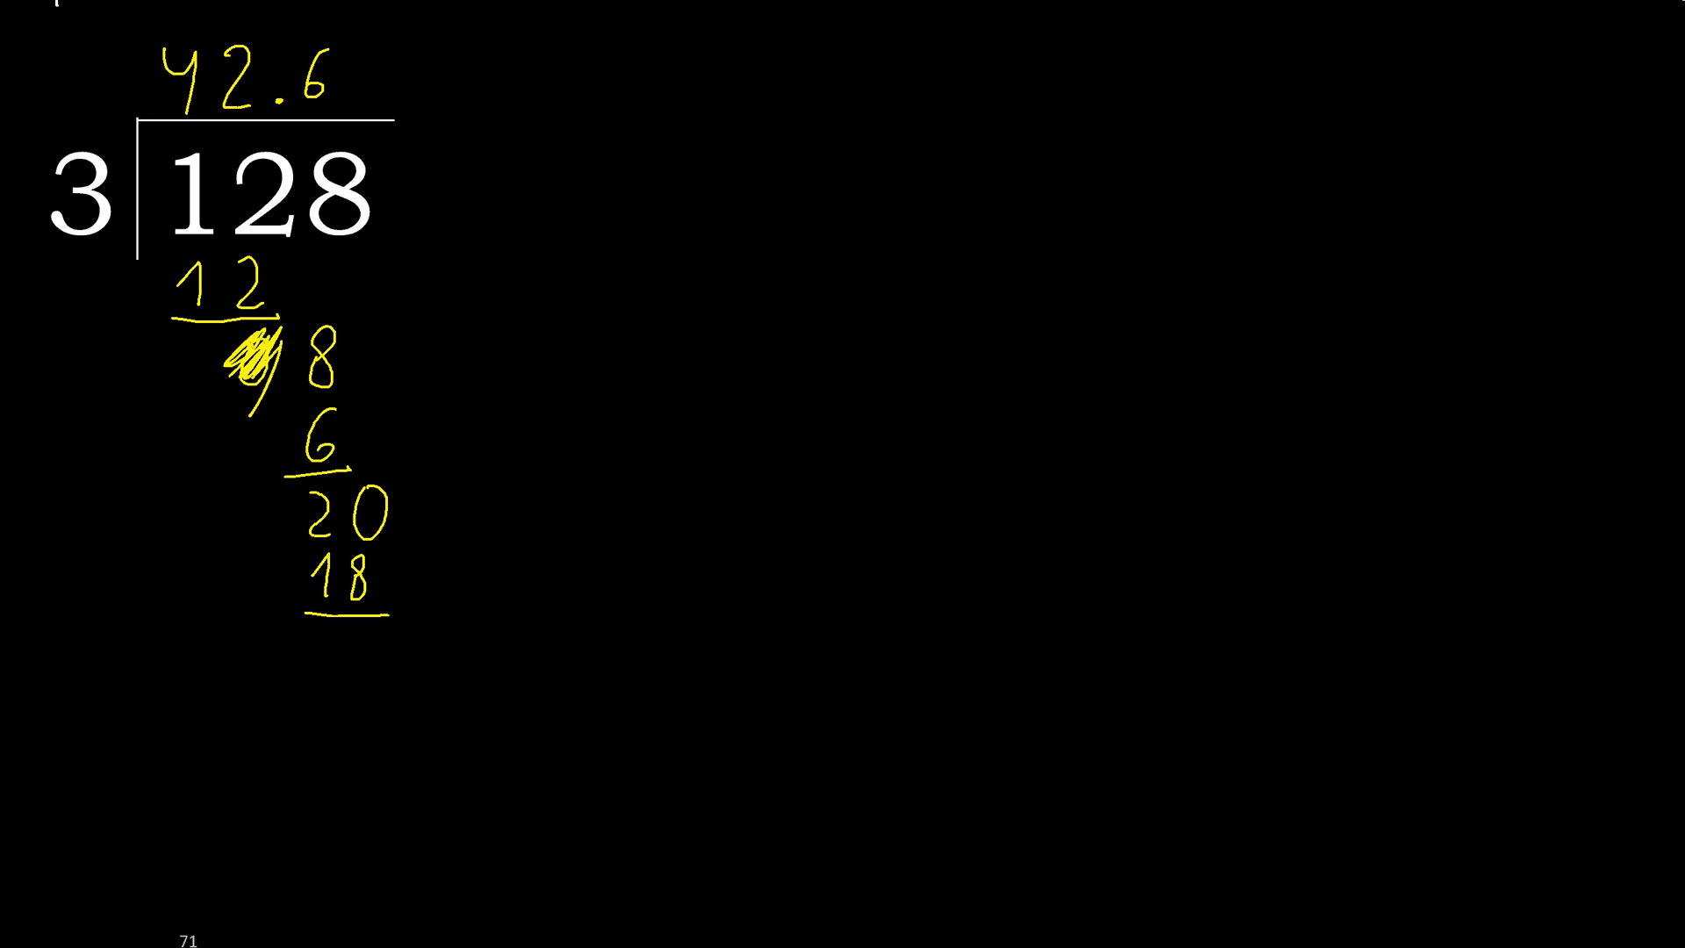
{"action": "type", "text": "2"}
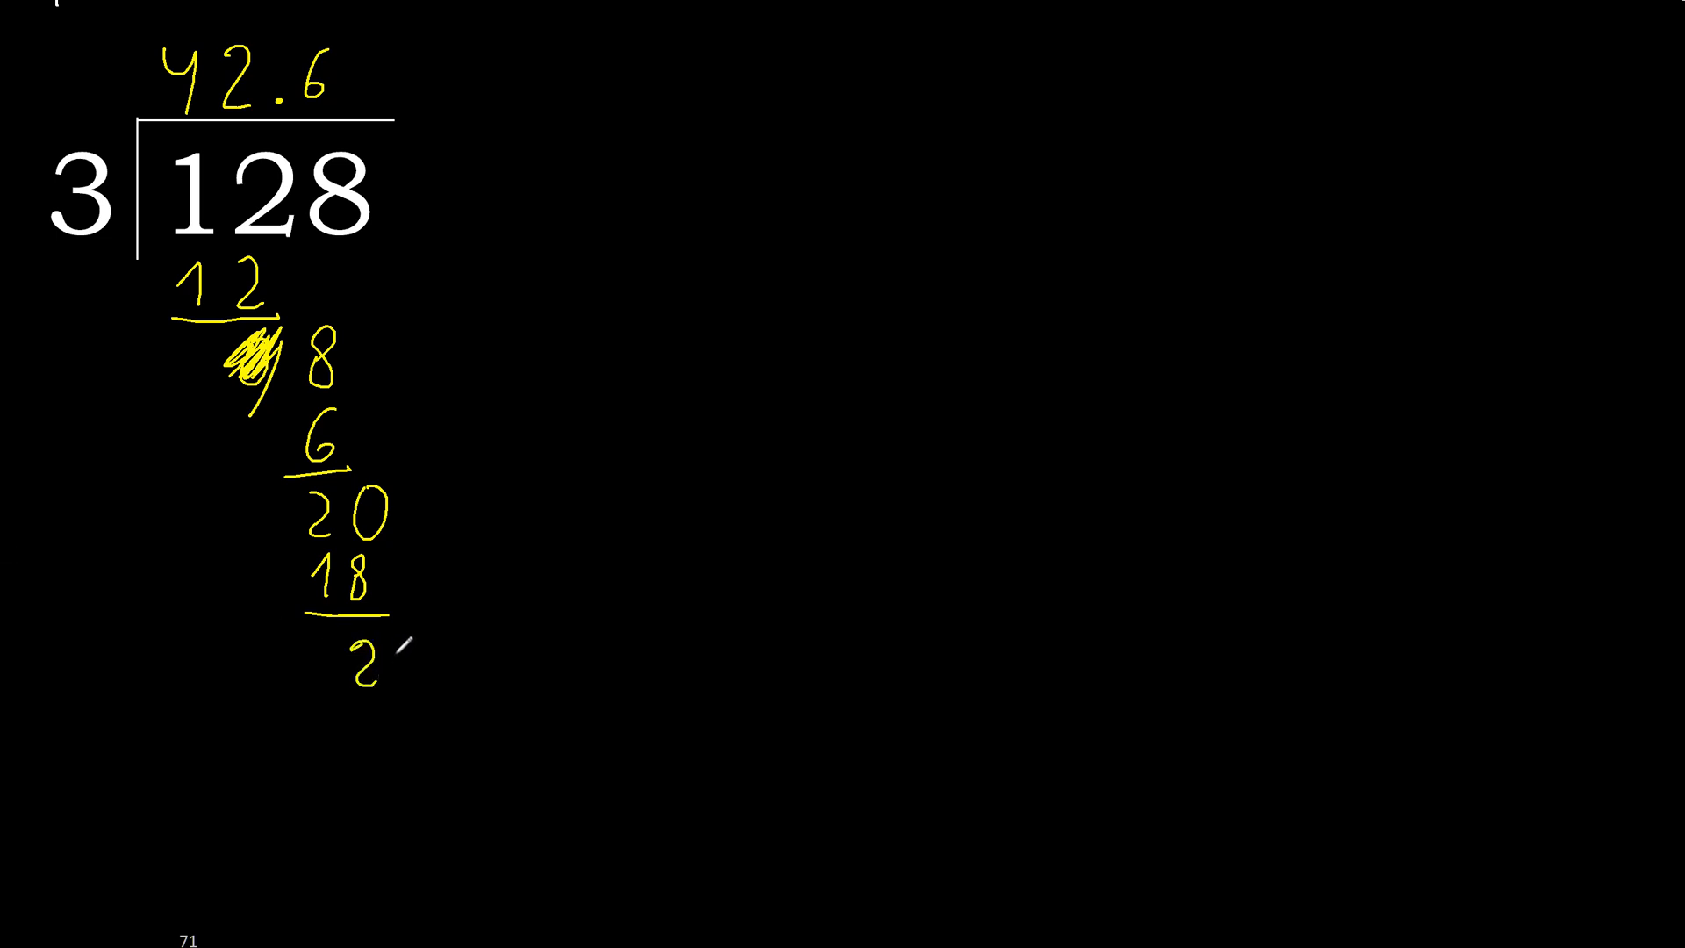
{"action": "left_click_drag", "start_coordinate": [309, 118], "coordinate": [415, 655]}
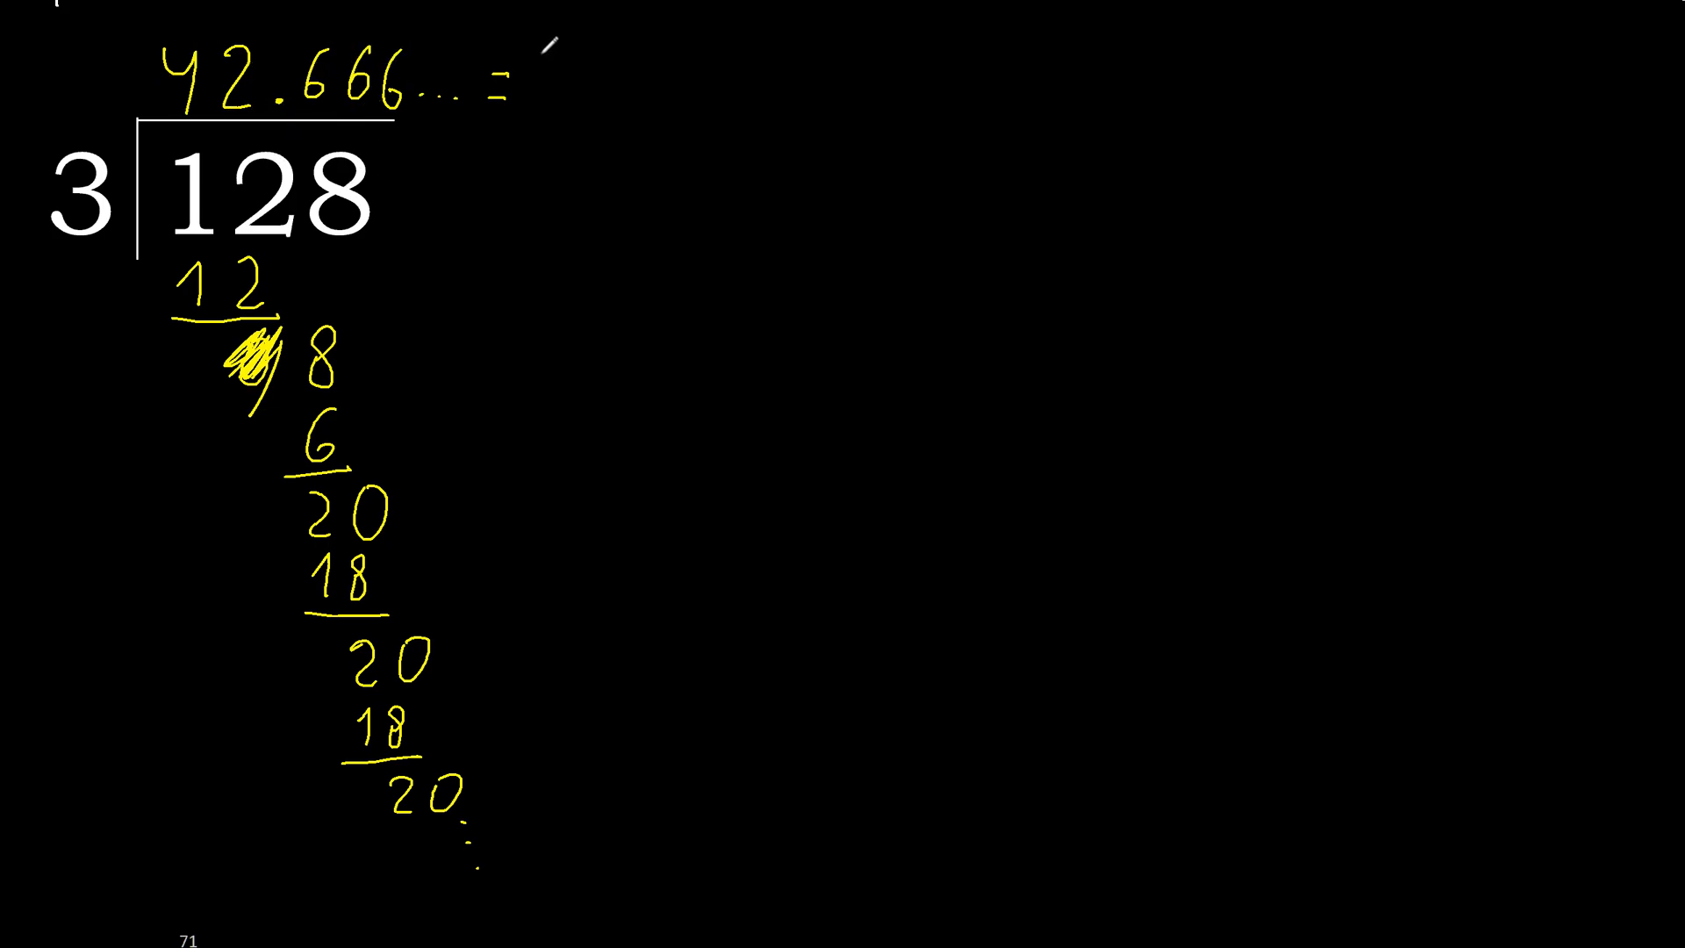
Step: Handwrite 42. after the equals sign to begin the repeating-decimal form
{"action": "type", "text": "42."}
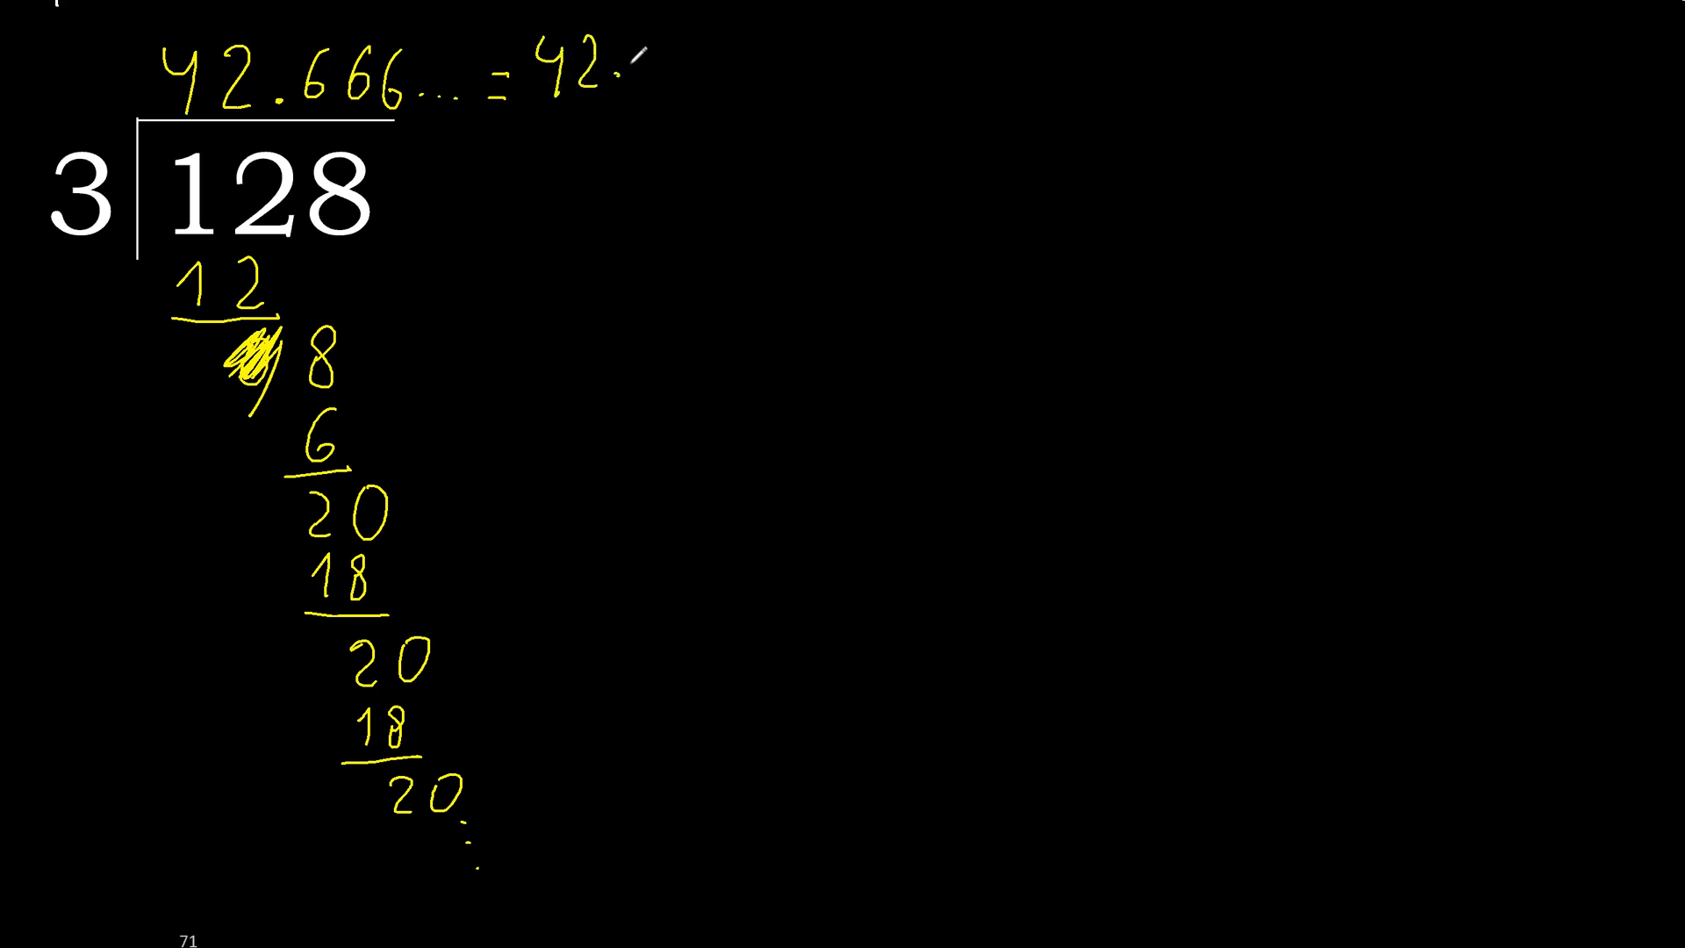